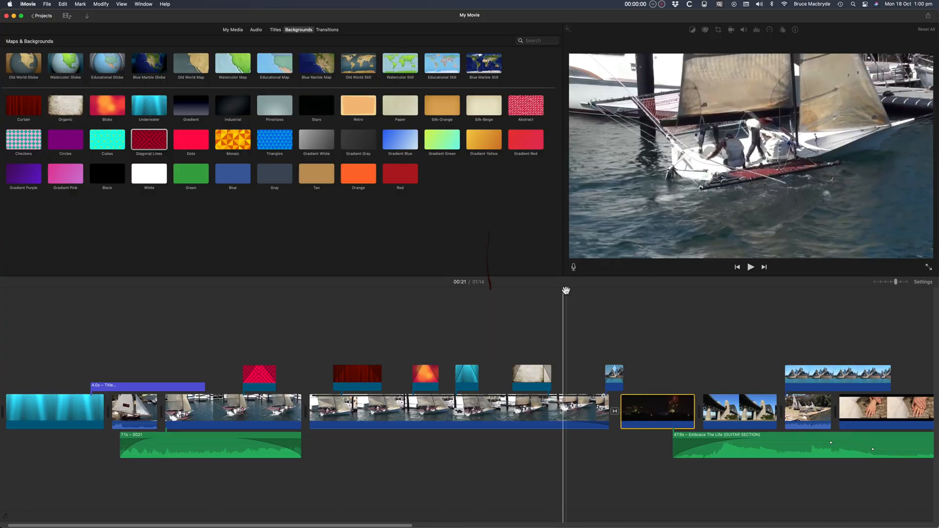
Step: Show the transitions browser in place of the backgrounds
click(750, 267)
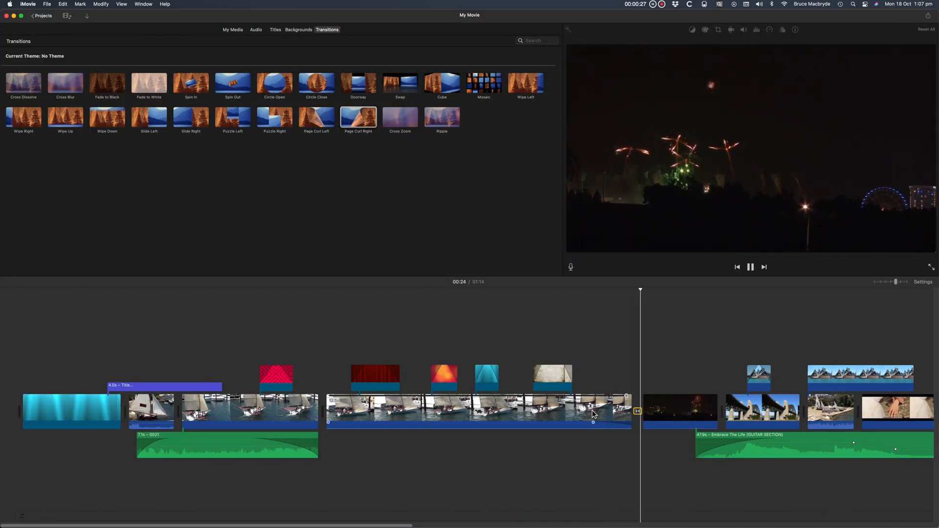
click(232, 30)
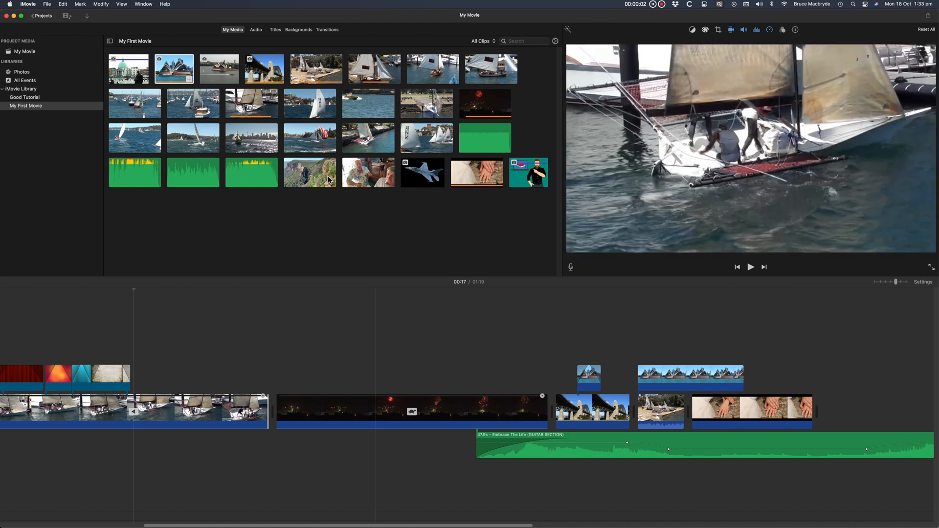
mouse_move(343, 238)
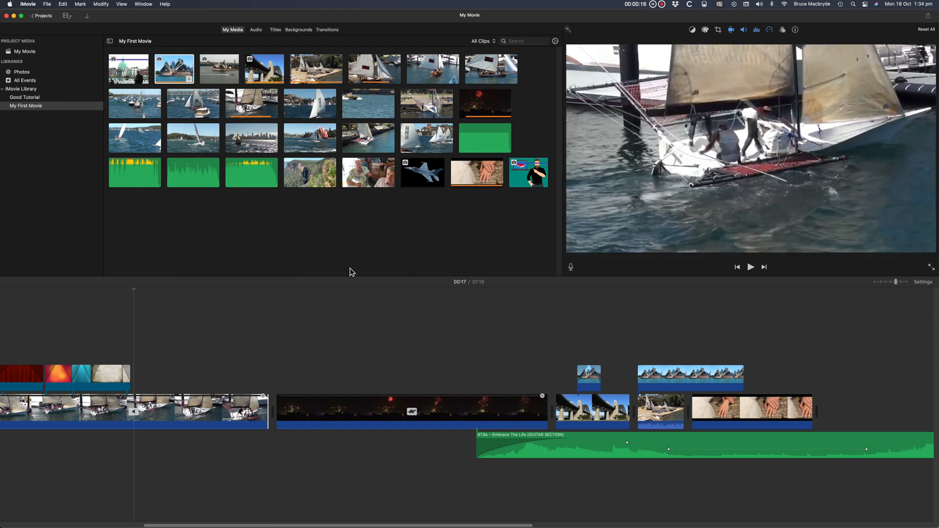
Step: Place a transition on the edit point between the sailing and fireworks clips
click(327, 30)
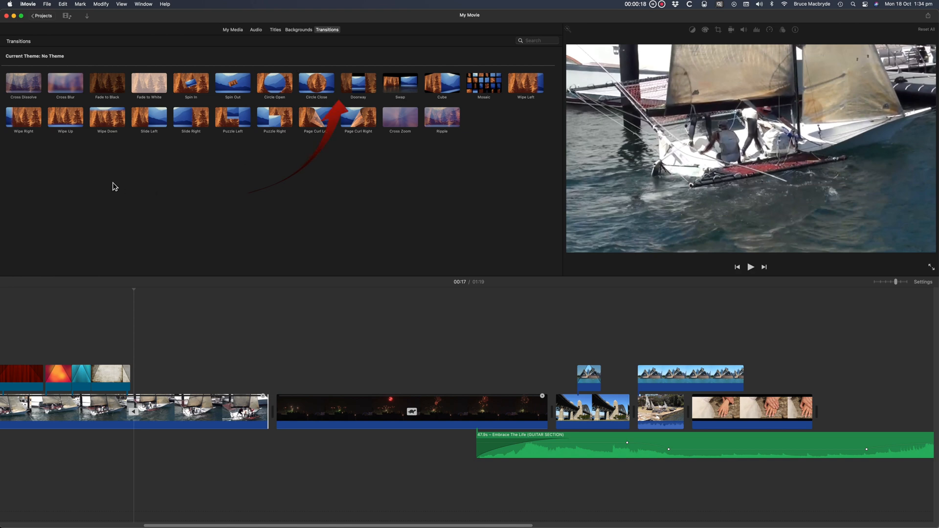
click(23, 83)
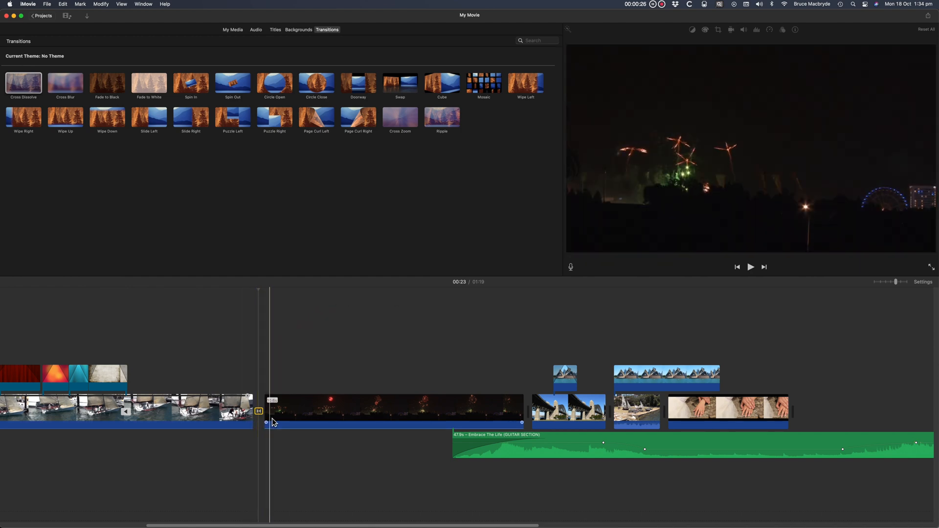
click(250, 433)
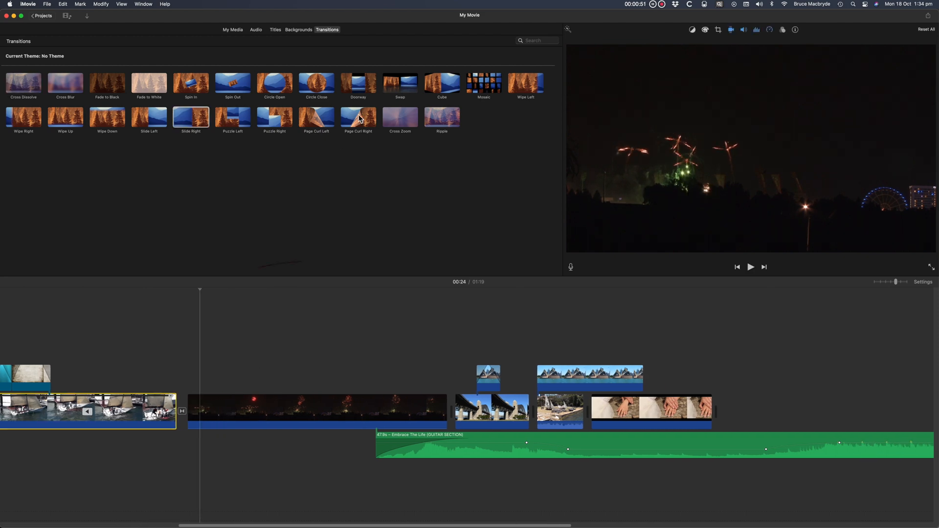
Step: Swap in a 3-second Page Curl Right before the fireworks and add a transition after it
drag(358, 118, 186, 413)
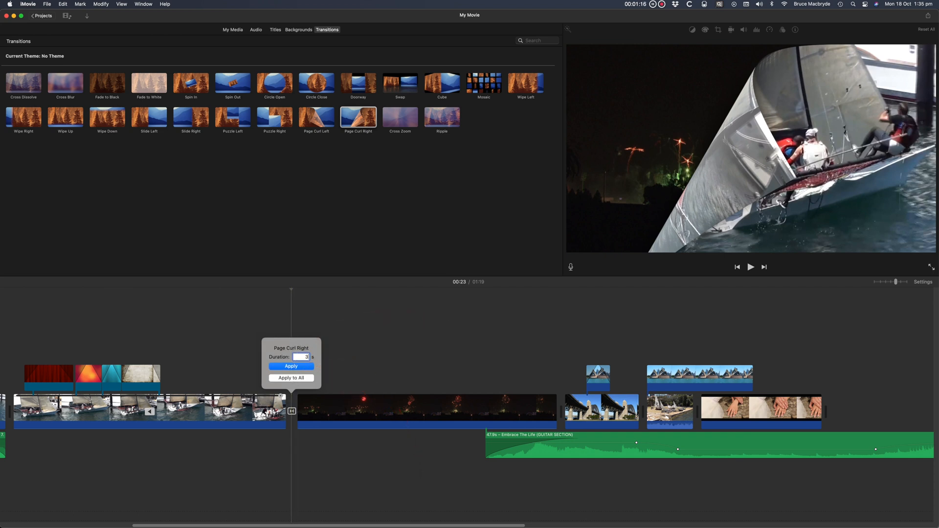
click(291, 366)
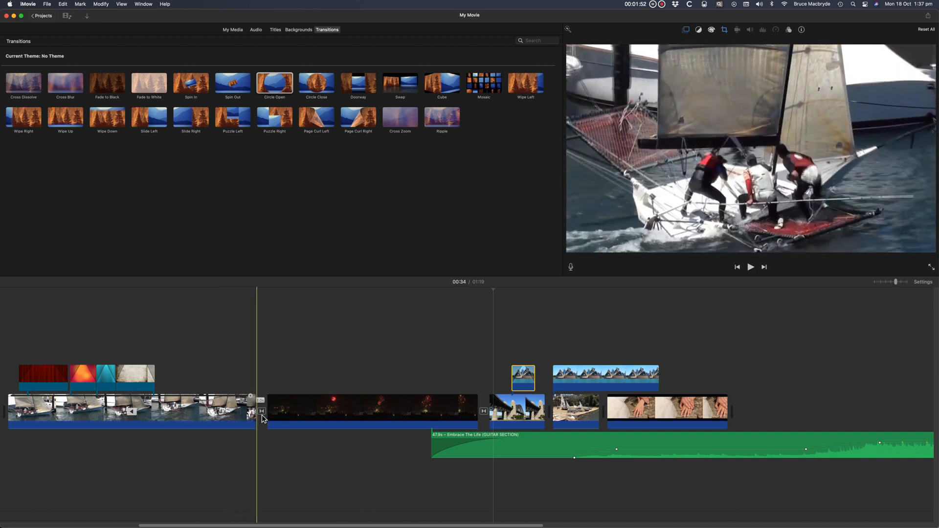
click(467, 417)
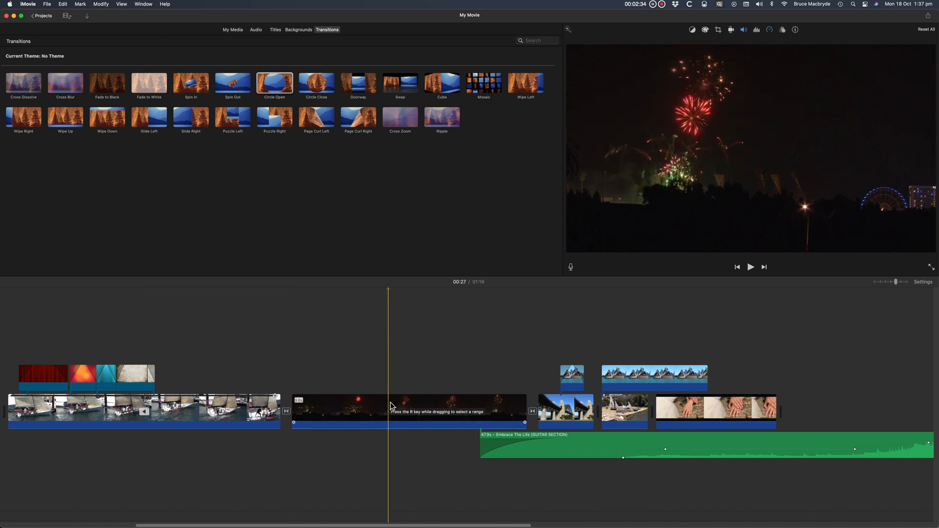
Step: Split the fireworks clip in two at the playhead
key(cmd+b)
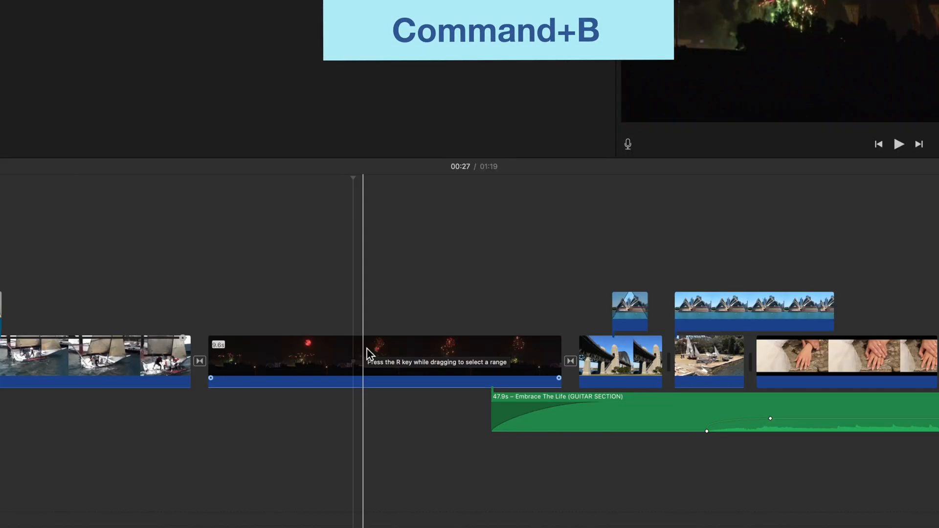
right_click(369, 353)
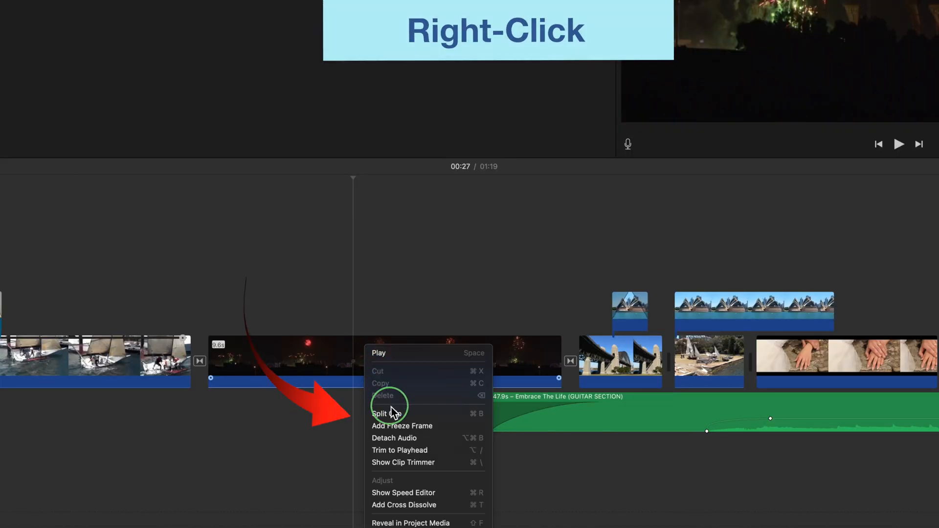
click(379, 414)
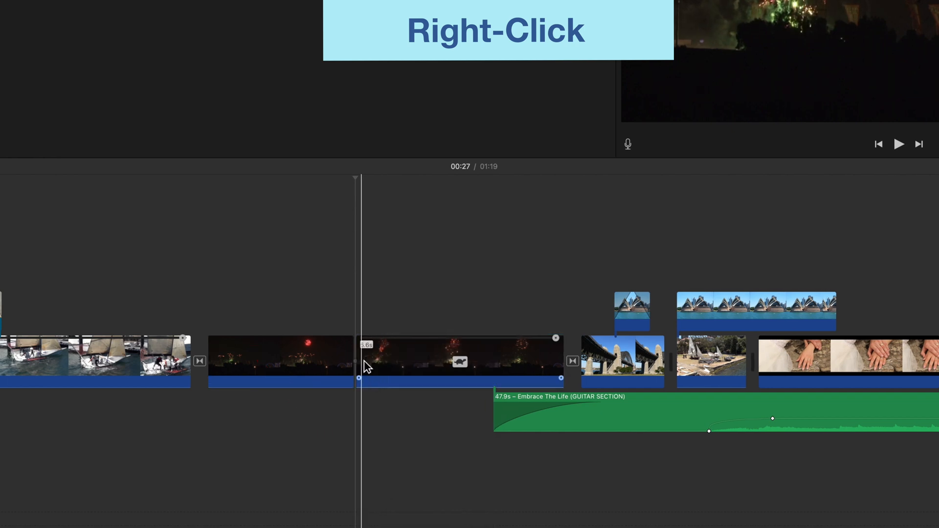
Step: Add a cross dissolve at the new split in the fireworks clip
right_click(366, 367)
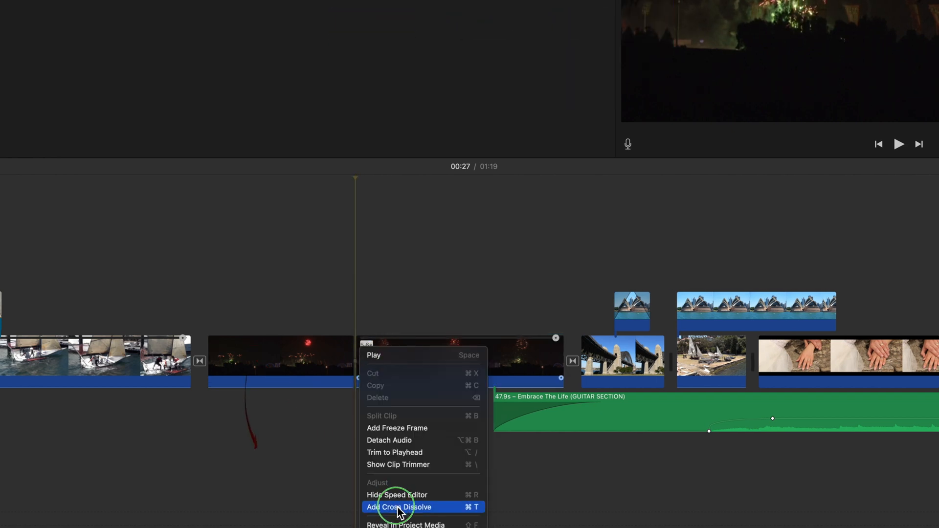
click(400, 507)
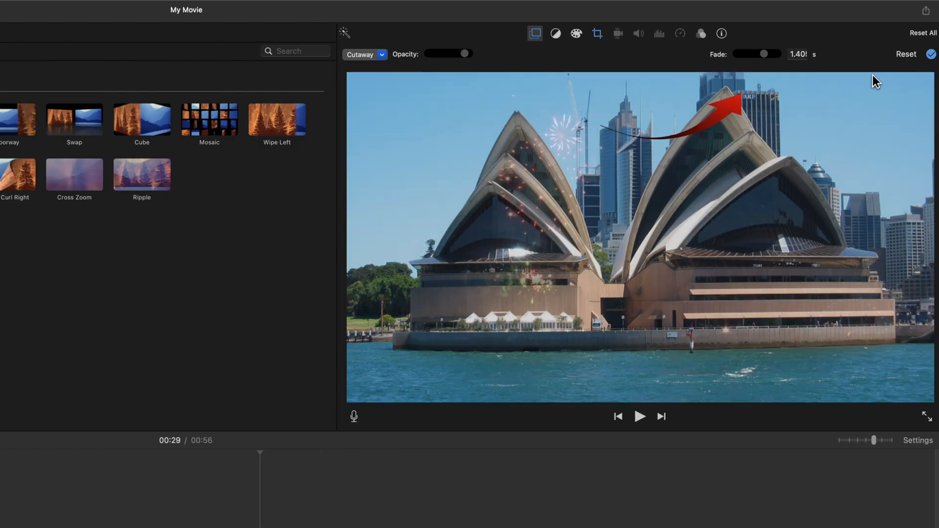
Step: Try Cutaway and Split Screen on the Opera House overlay, settling on Picture in Picture with a 1.96 s dissolve
drag(773, 53, 751, 52)
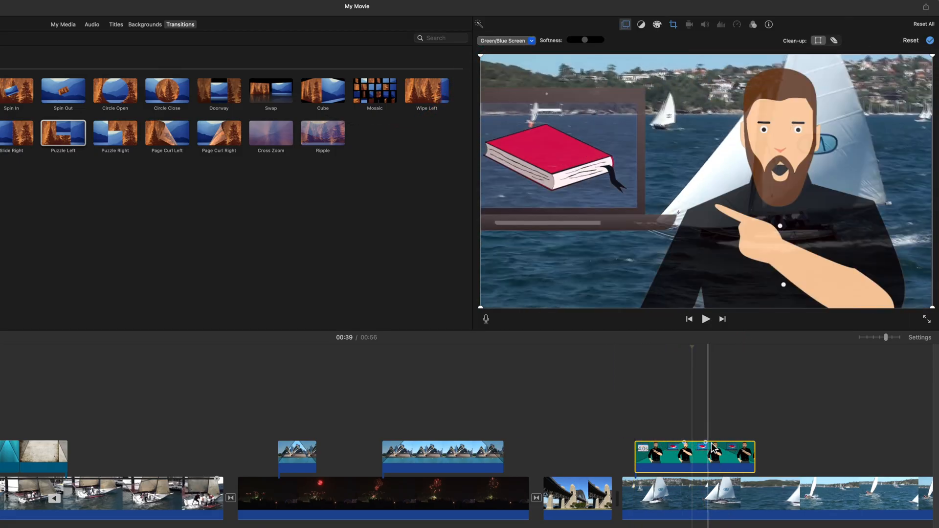
click(442, 458)
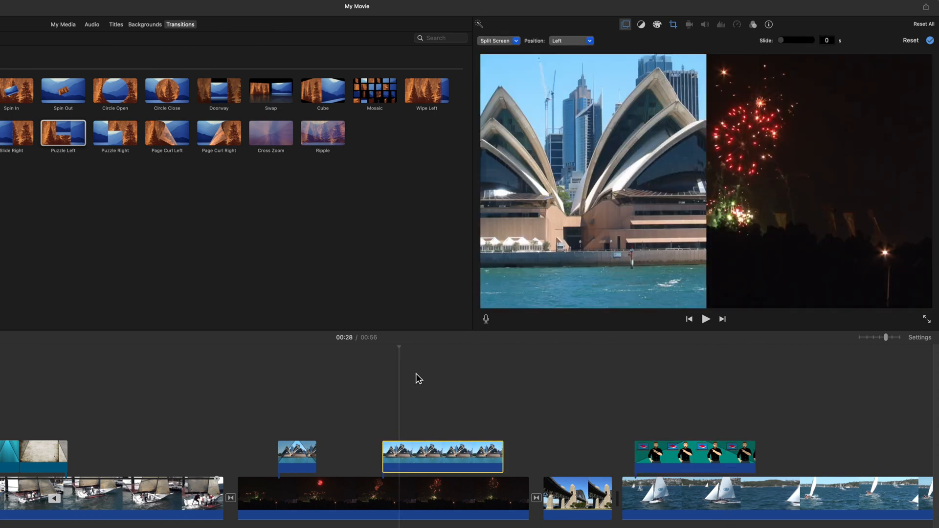
mouse_move(428, 350)
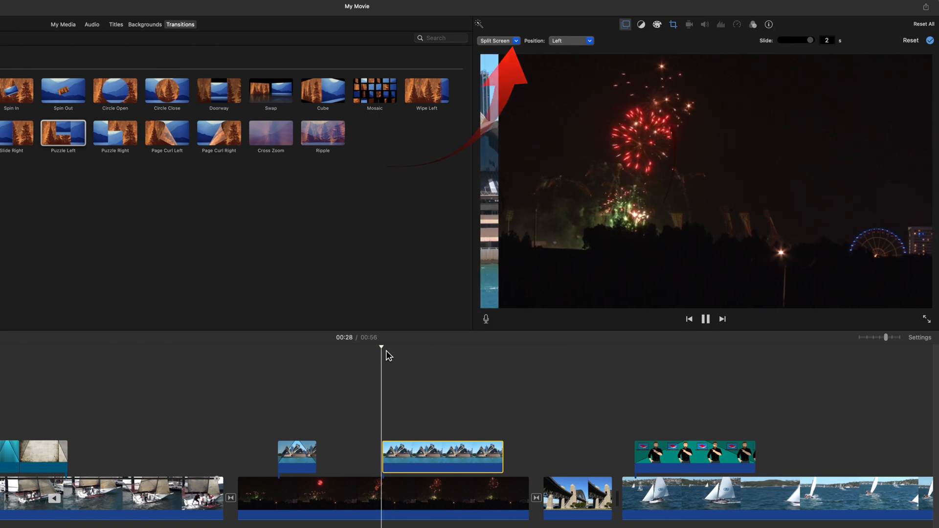
click(584, 41)
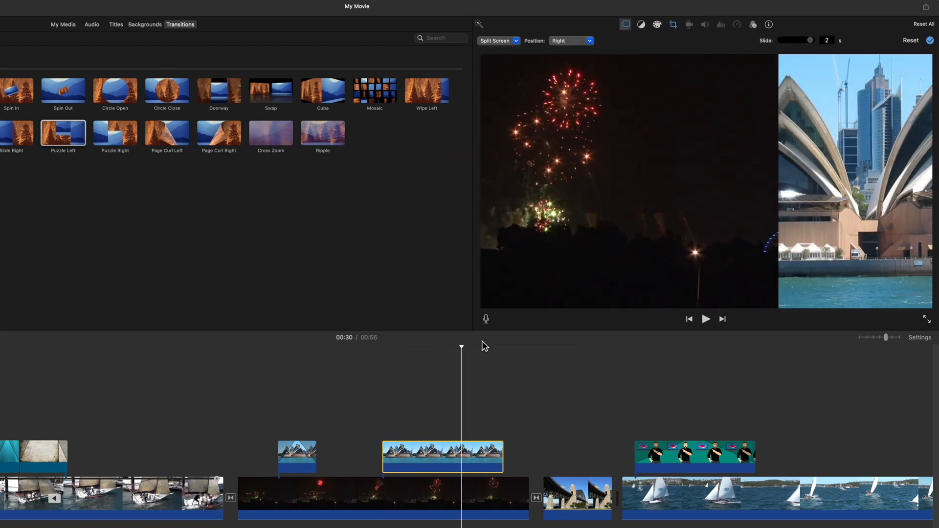
click(707, 319)
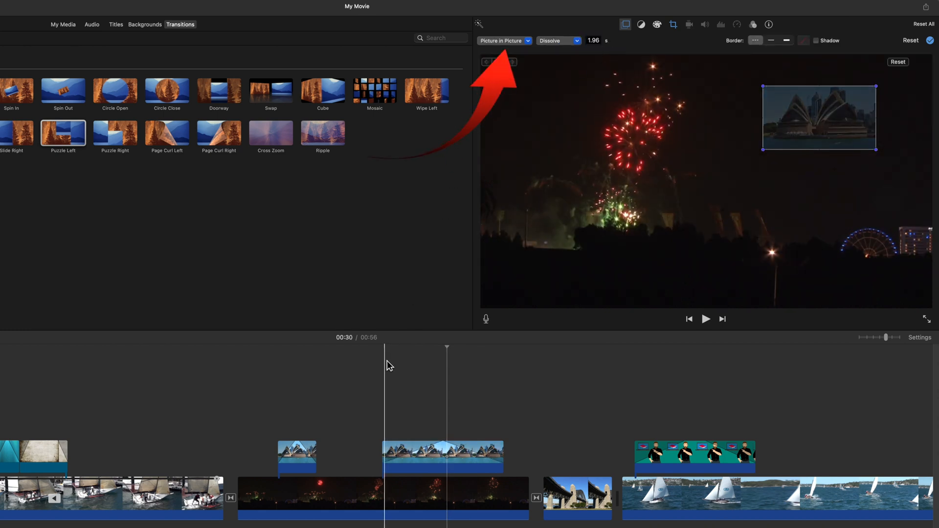
Step: Preview how the Opera House inset currently zooms in over the fireworks
click(706, 319)
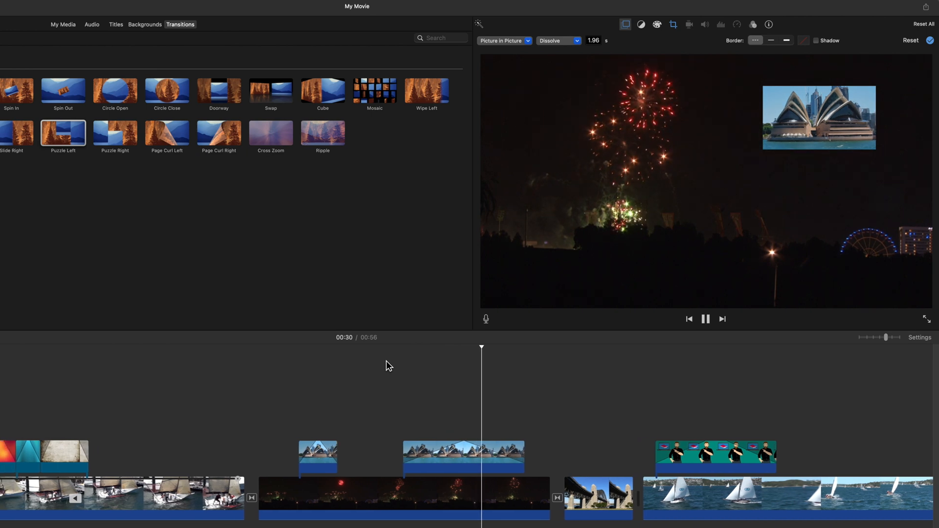
click(559, 40)
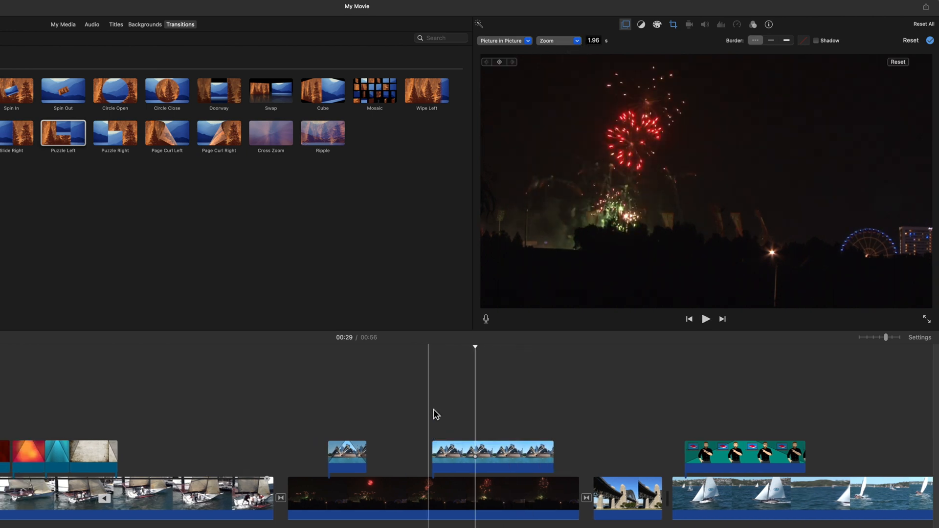
click(707, 319)
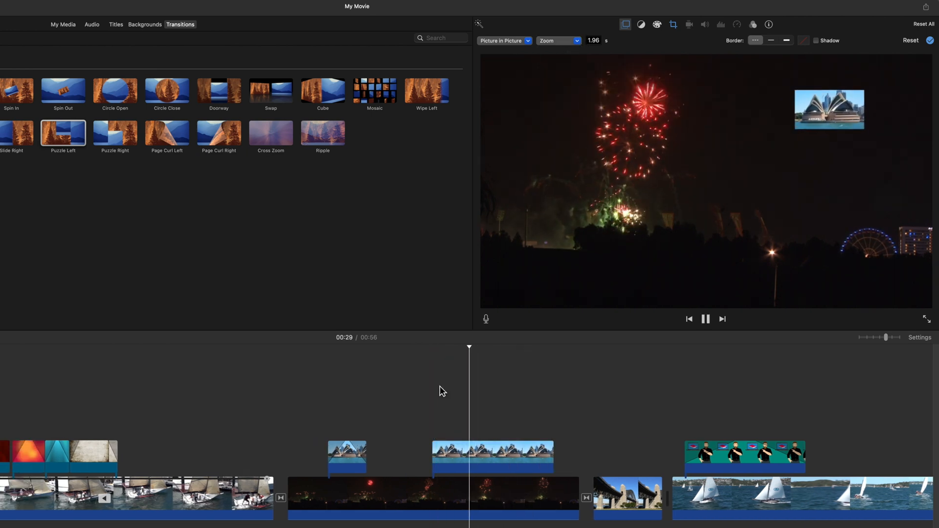
Step: Change the inset's entrance style to Swap and preview it
click(573, 41)
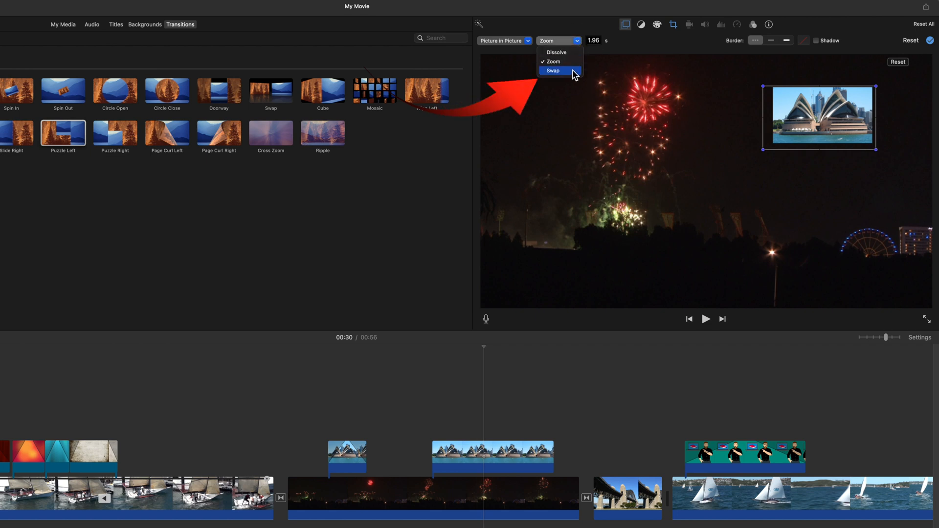
click(552, 71)
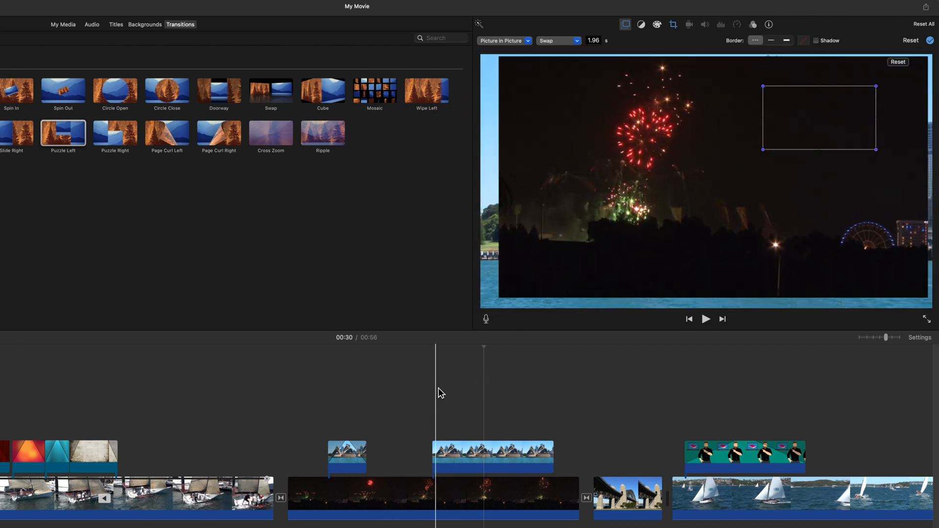
click(706, 319)
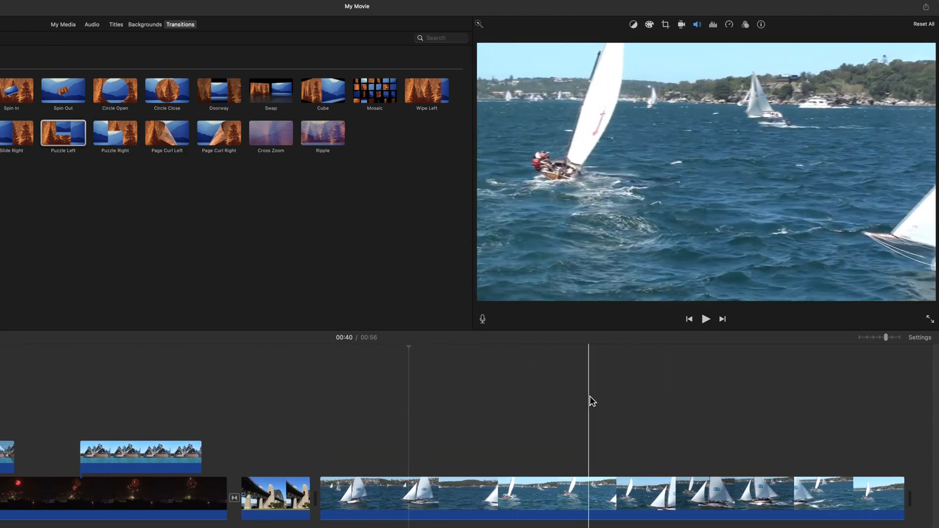
Step: Split the long sailing clip and give the Ripple between its parts a 5.0 s duration
click(470, 407)
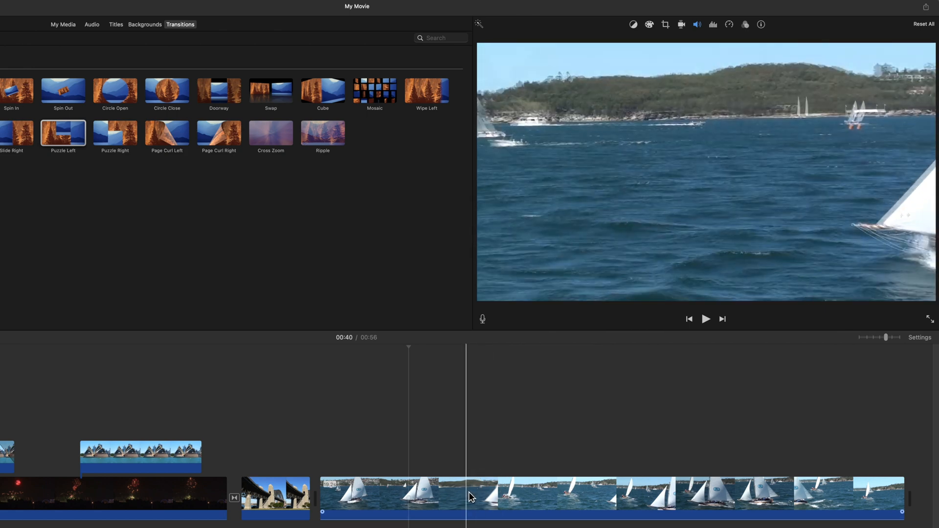
mouse_move(470, 497)
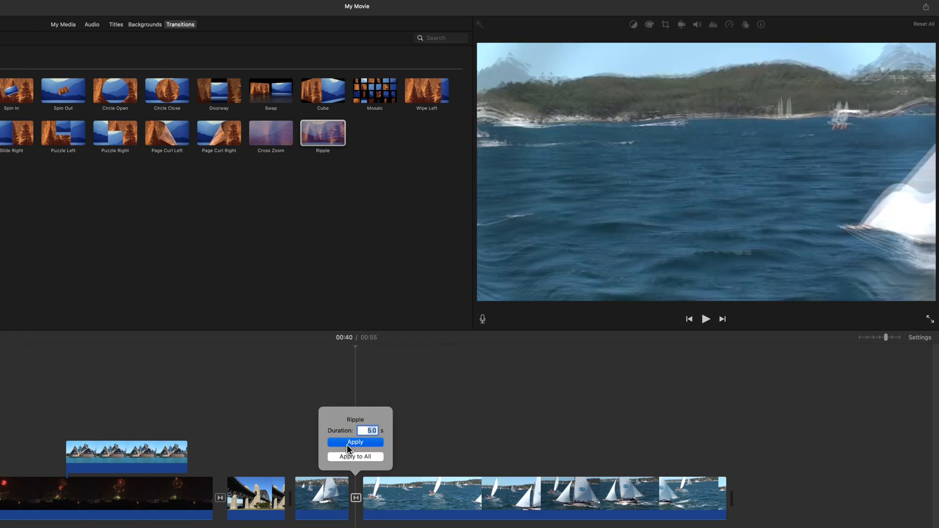
click(356, 442)
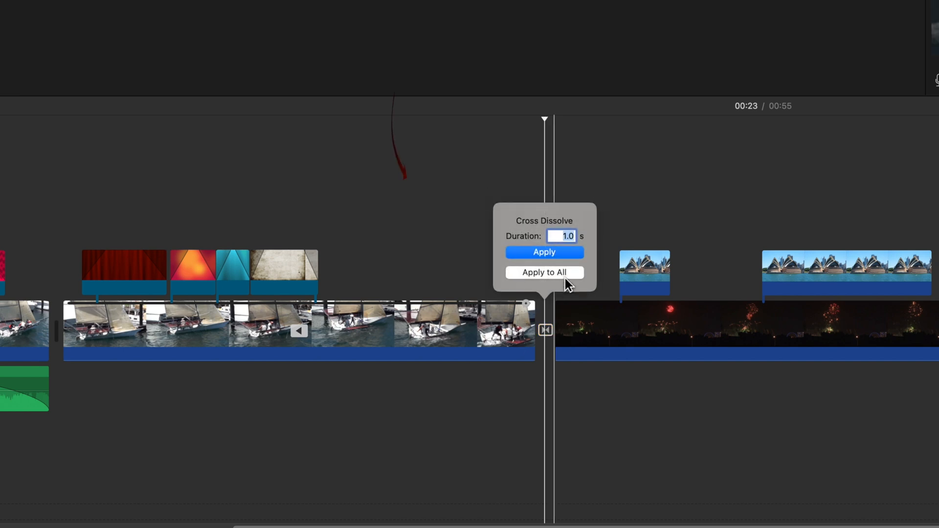
mouse_move(597, 246)
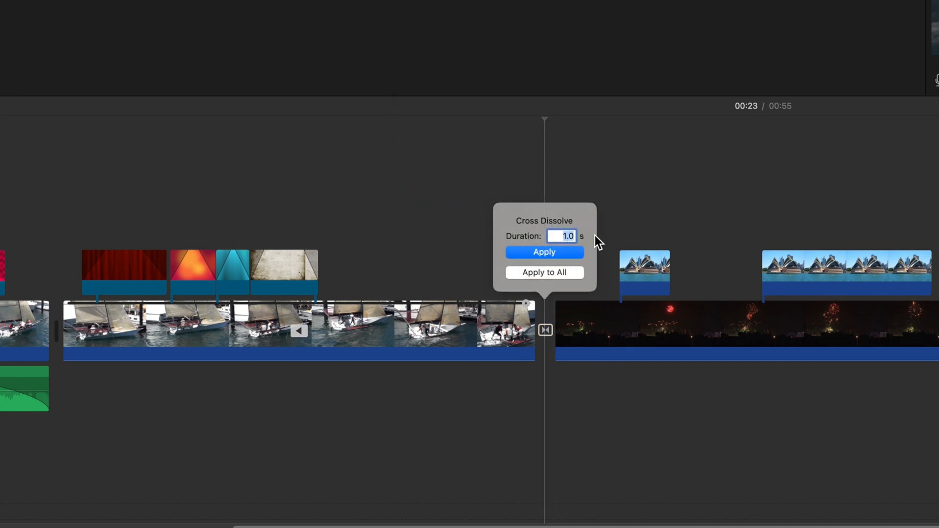
Step: Dismiss the duration popover and drag the transition edge between the boat and opera house clips
click(544, 253)
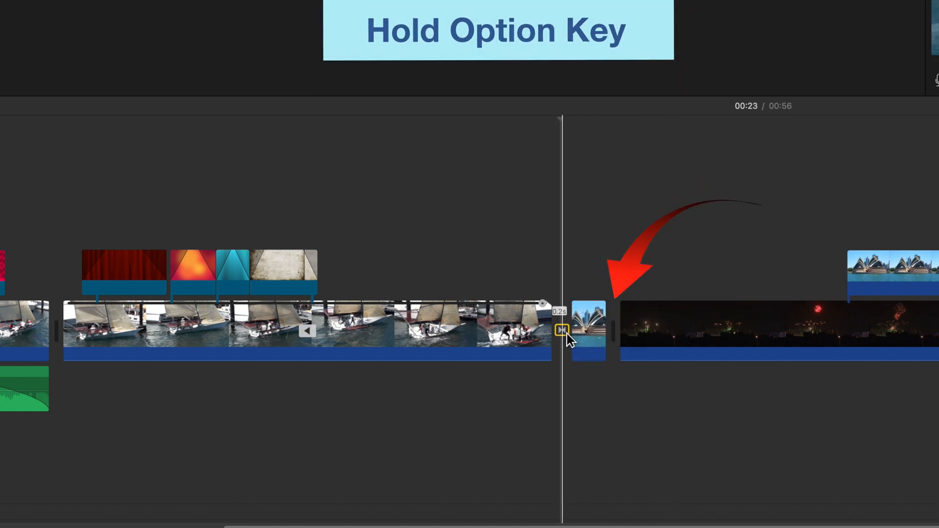
drag(561, 332, 610, 332)
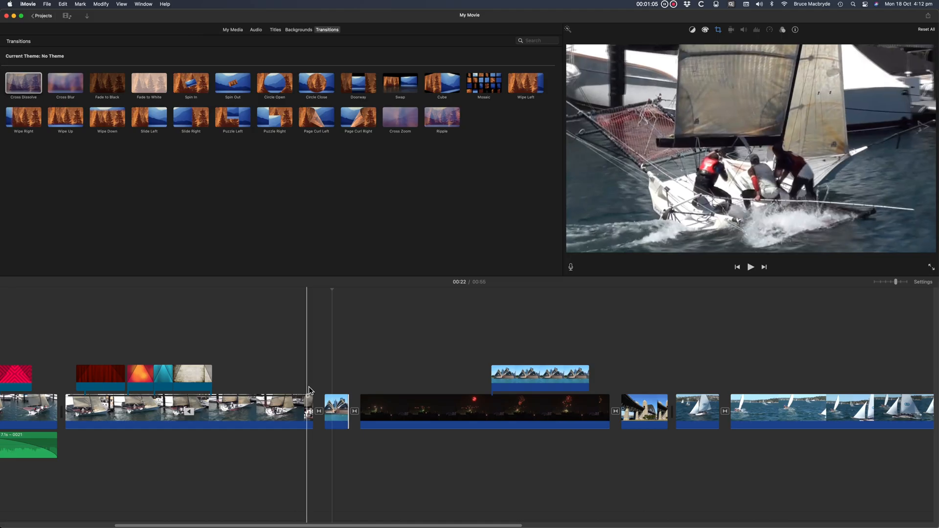
click(752, 267)
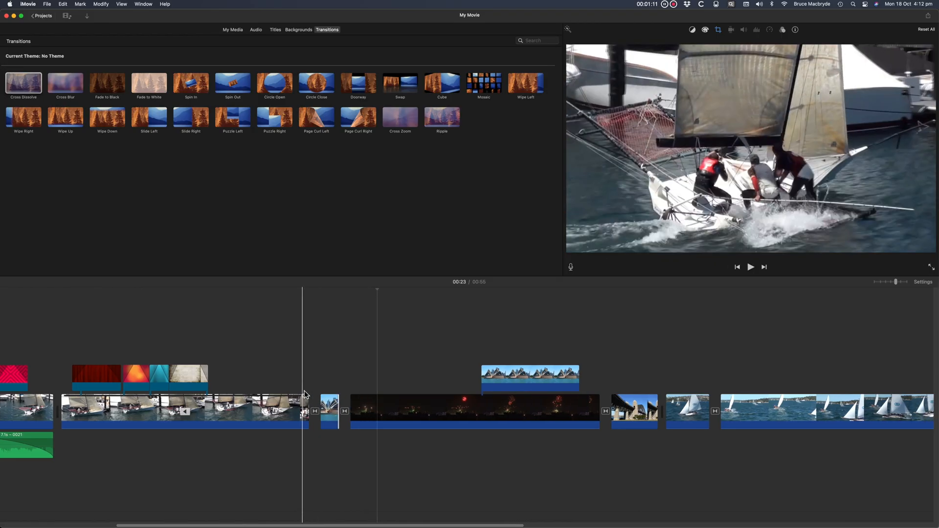
click(750, 267)
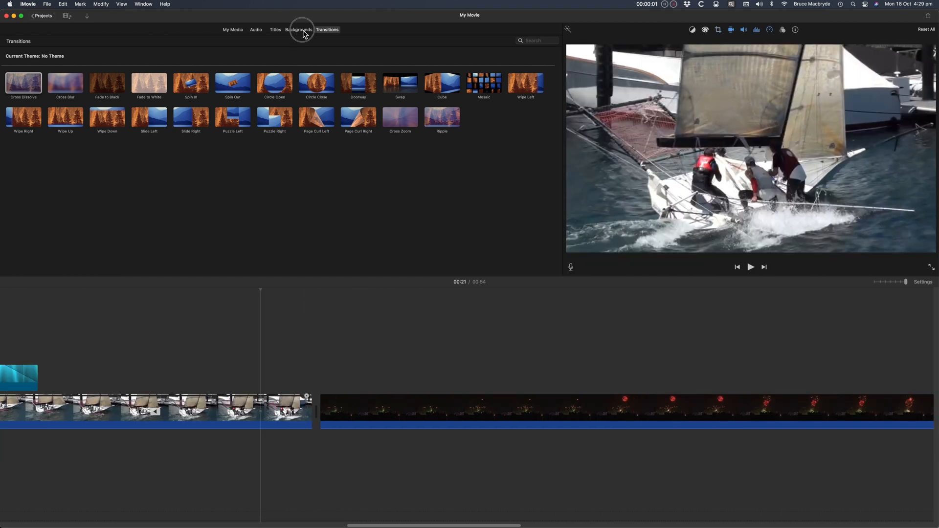
Step: Drop a Diagonal Lines background over the fireworks, trim it to a brief flash and centre it on the cut
click(298, 29)
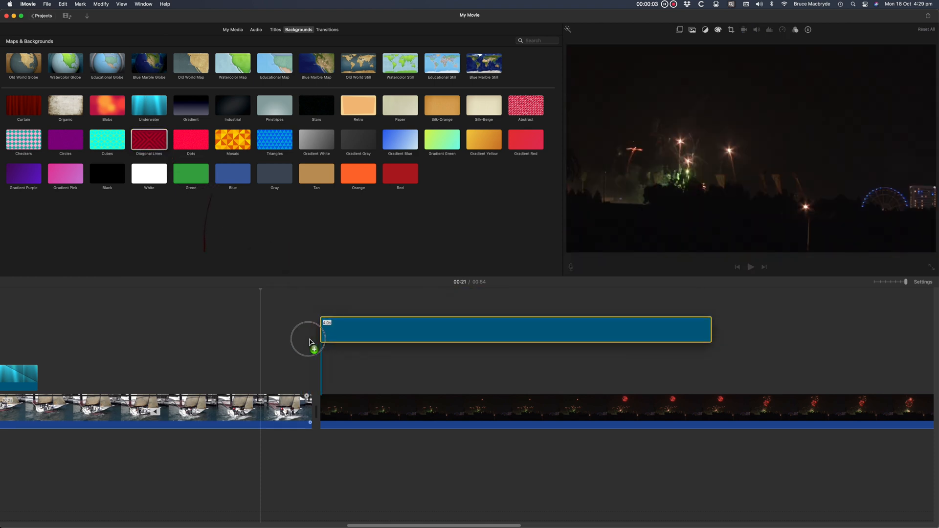
drag(526, 108, 482, 378)
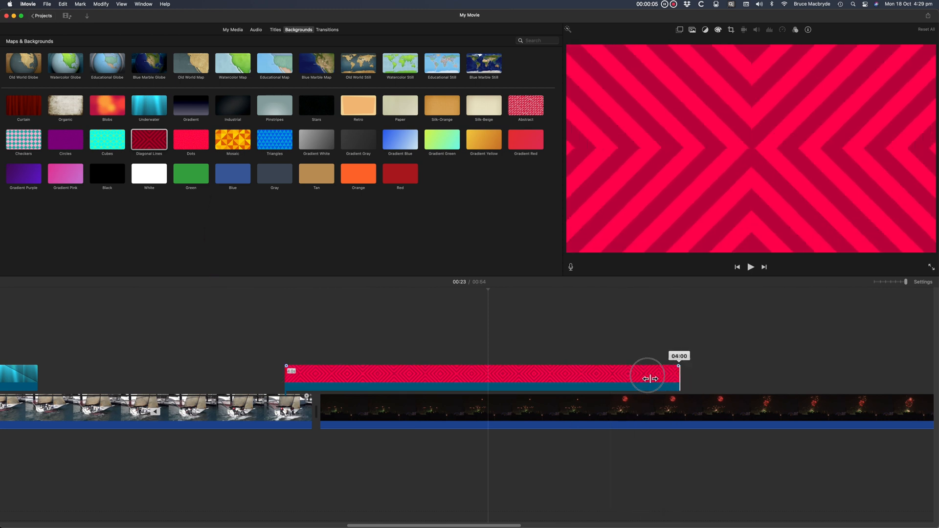
drag(647, 378, 337, 388)
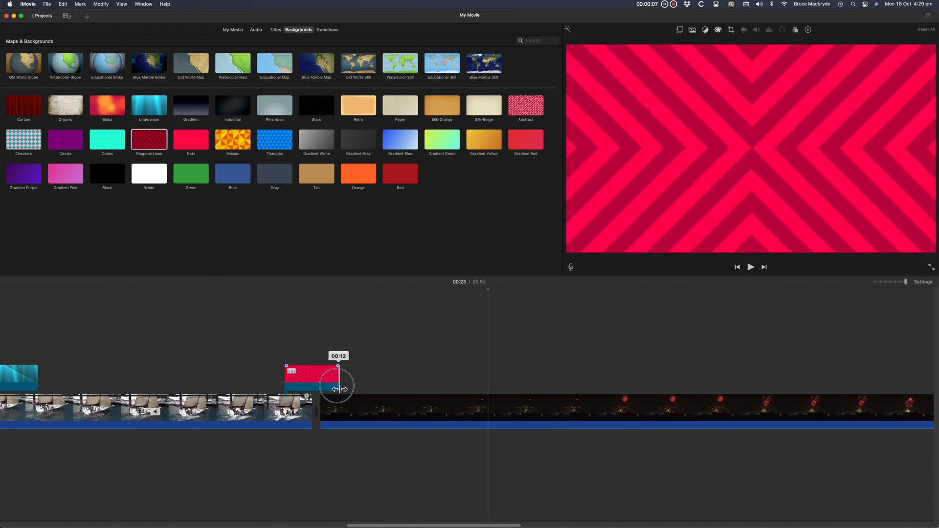
drag(337, 386, 286, 370)
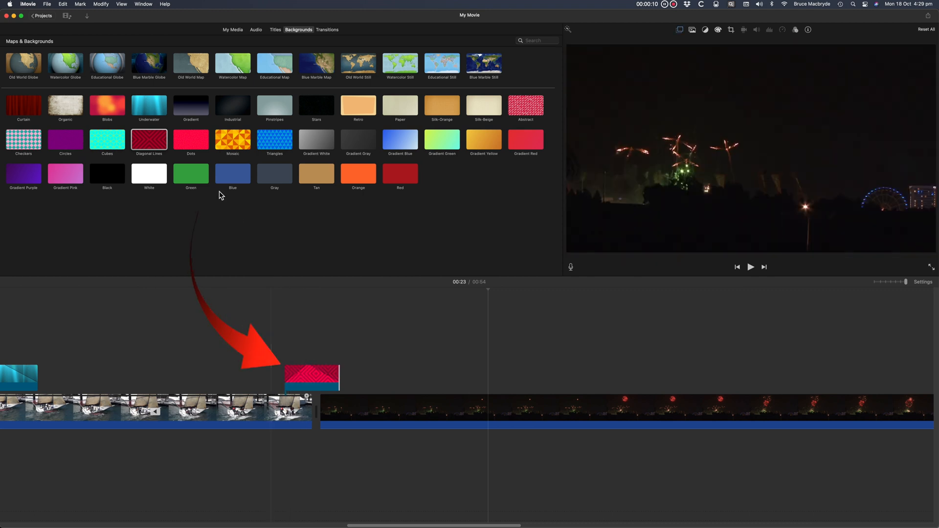
click(327, 29)
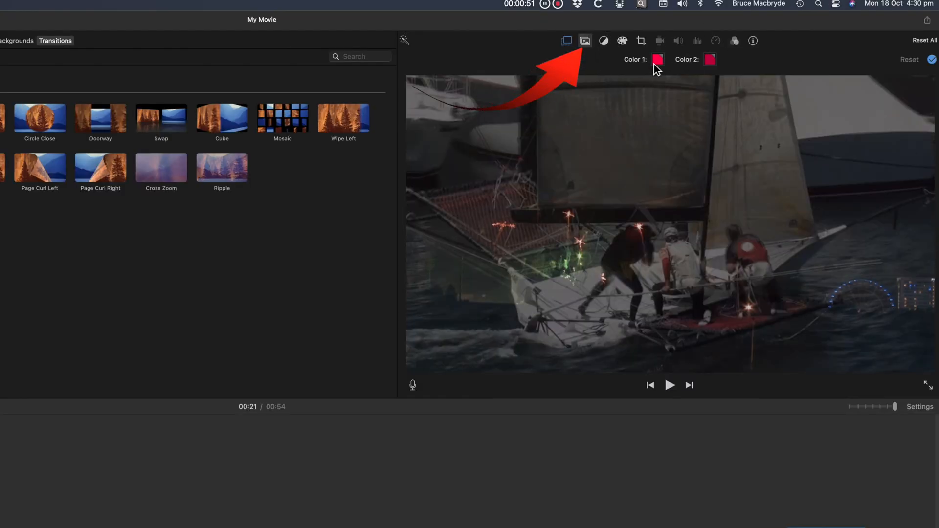
Step: Apply a clip filter to the short red background over the cut
click(659, 58)
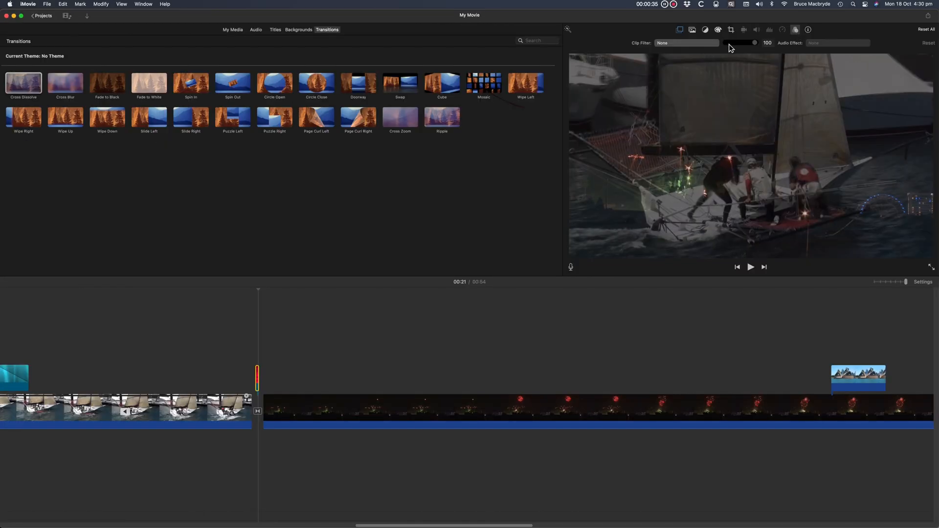
click(687, 42)
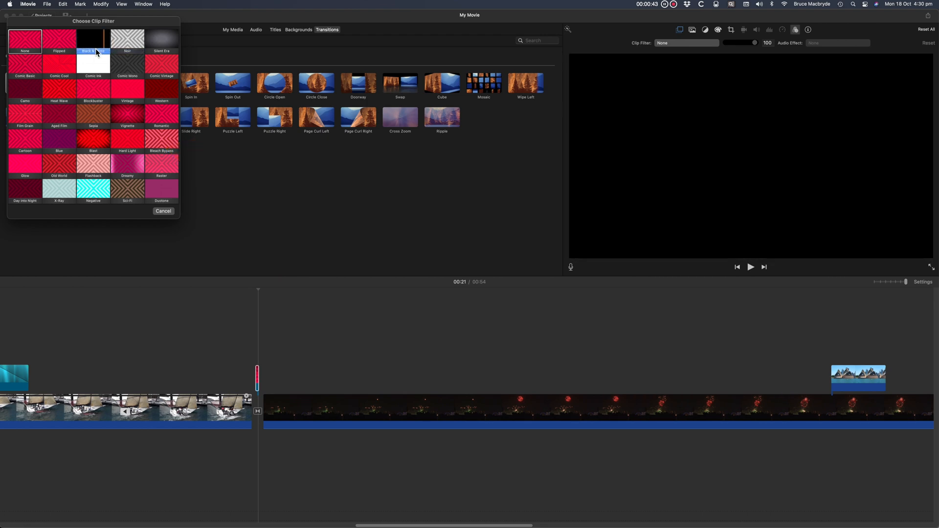
click(164, 211)
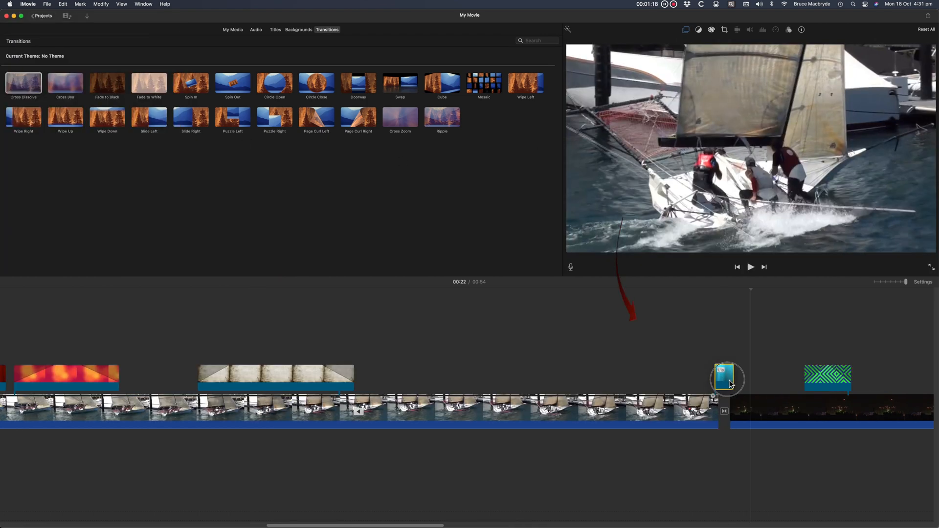